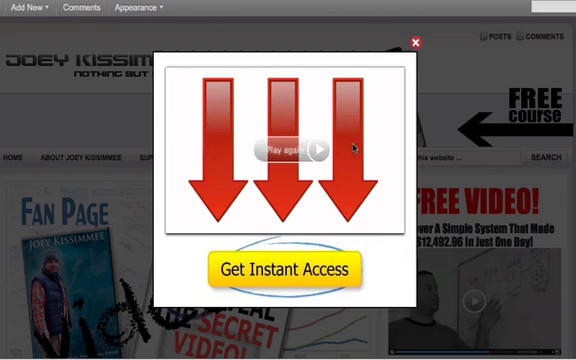
{"action": "mouse_move", "coordinate": [256, 266]}
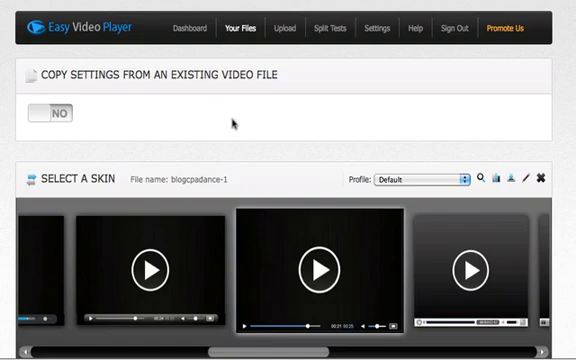
{"action": "mouse_move", "coordinate": [234, 124]}
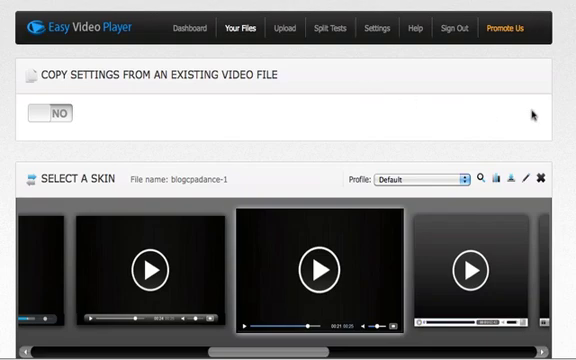
{"action": "scroll", "scroll_direction": "down", "scroll_amount": 3}
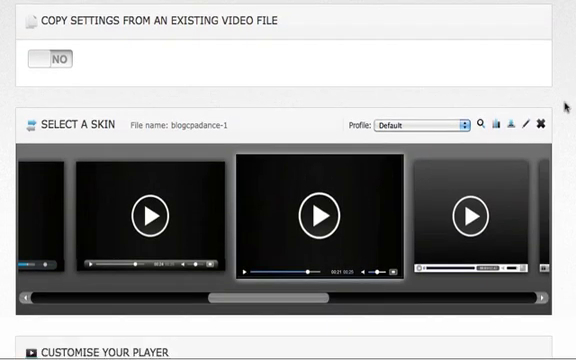
{"action": "scroll", "scroll_direction": "down", "scroll_amount": 3}
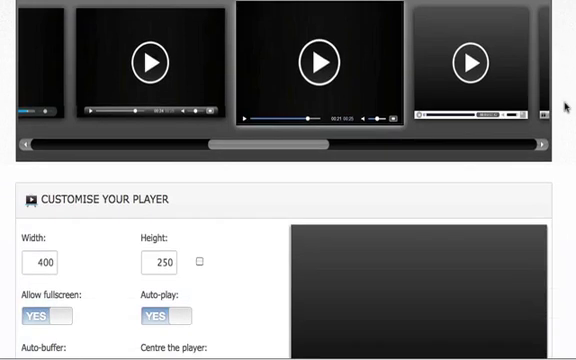
{"action": "scroll", "scroll_direction": "down", "scroll_amount": 3}
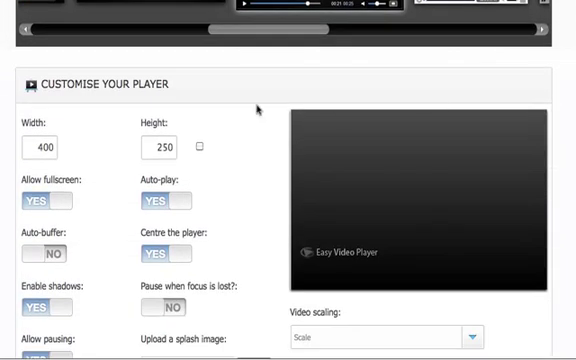
{"action": "scroll", "scroll_direction": "down", "scroll_amount": 3}
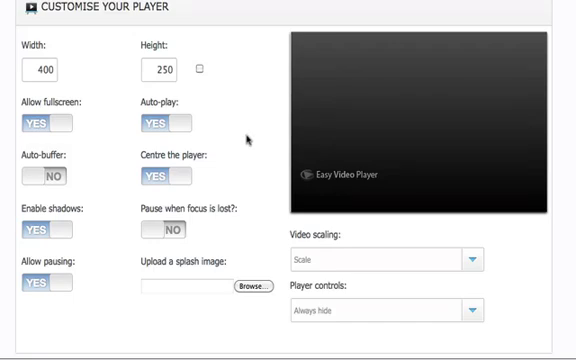
{"action": "scroll", "scroll_direction": "down", "scroll_amount": 3}
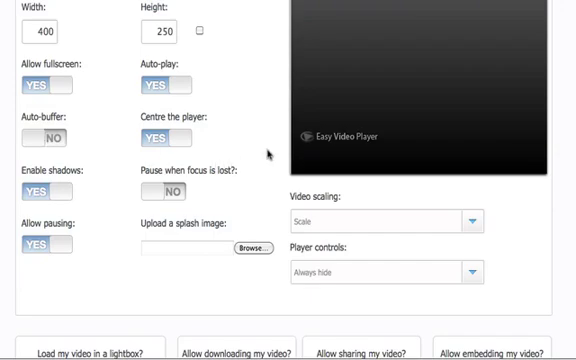
{"action": "scroll", "scroll_direction": "down", "scroll_amount": 3}
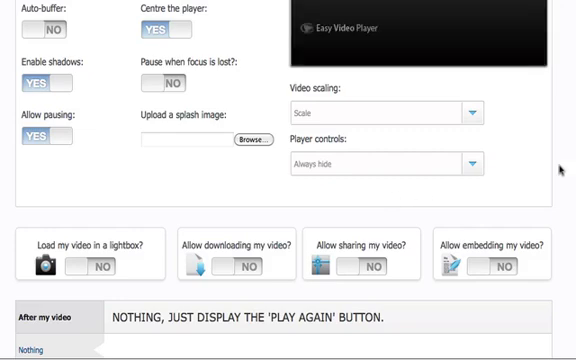
{"action": "scroll", "scroll_direction": "down", "scroll_amount": 3}
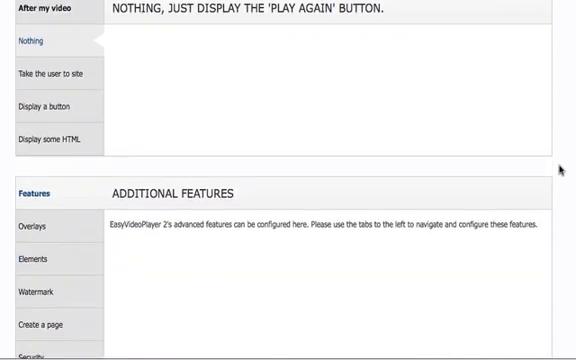
{"action": "scroll", "scroll_direction": "down", "scroll_amount": 3}
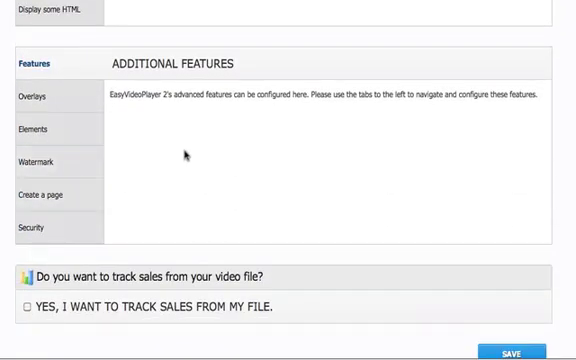
- Switch to the WordPress admin Dashboard for Joey kissimmee dot com
{"action": "left_click", "coordinate": [31, 128]}
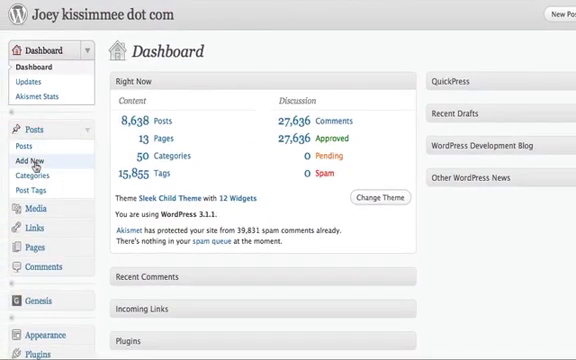
- Add a new post and insert the uploaded image centred at full size
{"action": "left_click", "coordinate": [33, 161]}
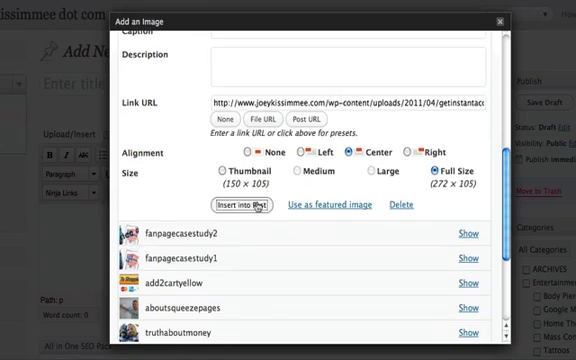
{"action": "left_click", "coordinate": [262, 205]}
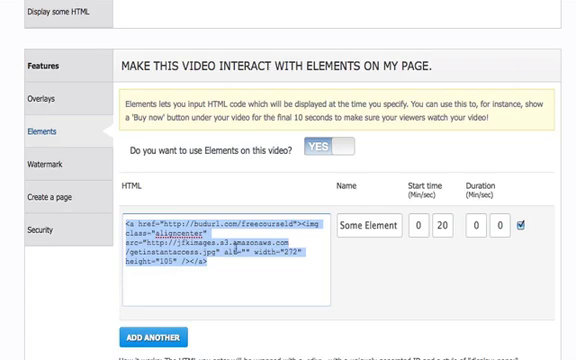
{"action": "mouse_move", "coordinate": [362, 266]}
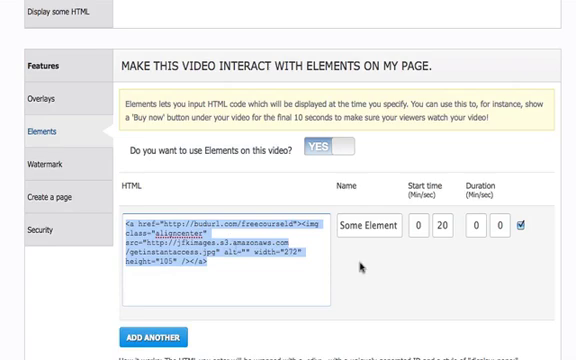
- Set the image-link element's start time to 0:20 and save the player settings
{"action": "scroll", "scroll_direction": "down", "scroll_amount": 3}
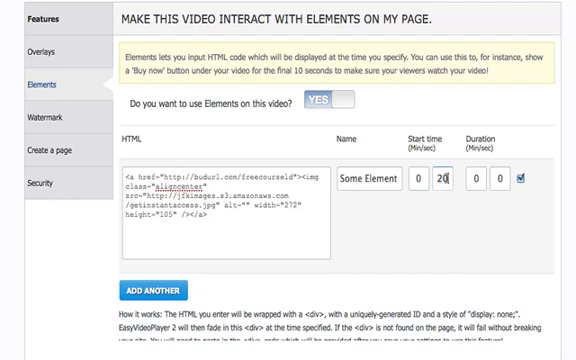
{"action": "mouse_move", "coordinate": [429, 228]}
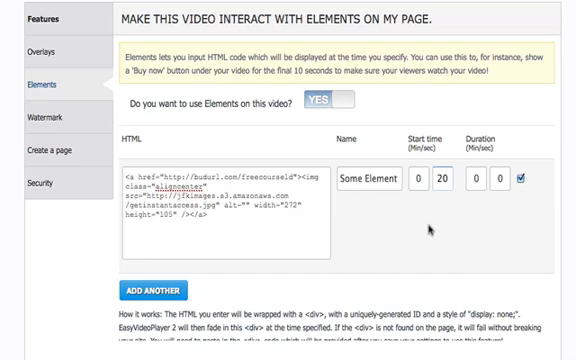
{"action": "left_click", "coordinate": [446, 172]}
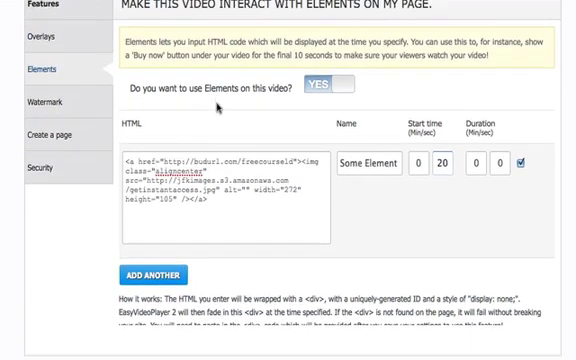
{"action": "scroll", "scroll_direction": "down", "scroll_amount": 3}
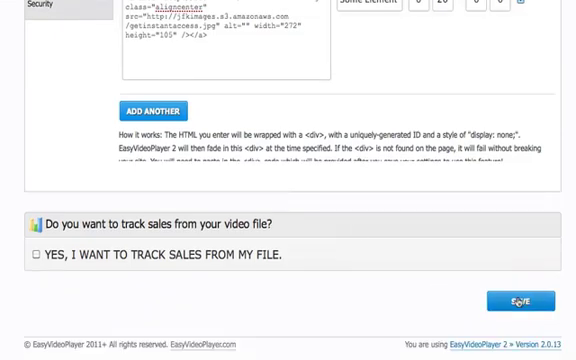
{"action": "left_click", "coordinate": [512, 301]}
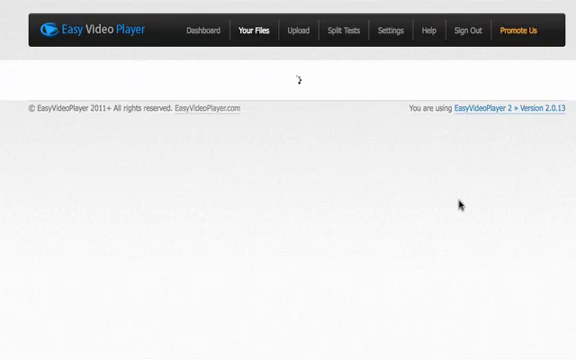
{"action": "mouse_move", "coordinate": [338, 170]}
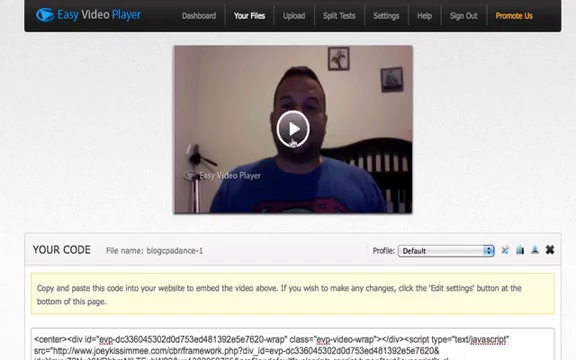
- Scroll down to the blogcpadance-1 embed code in the Your Code box
{"action": "scroll", "scroll_direction": "down", "scroll_amount": 3}
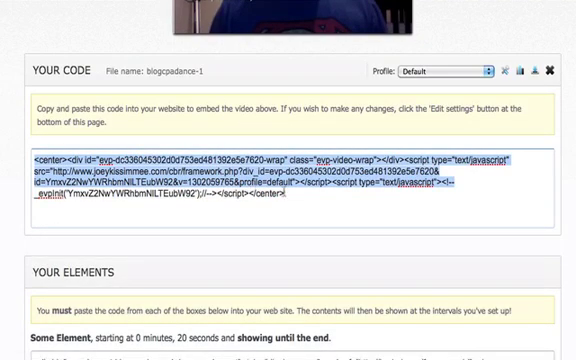
{"action": "scroll", "scroll_direction": "down", "scroll_amount": 3}
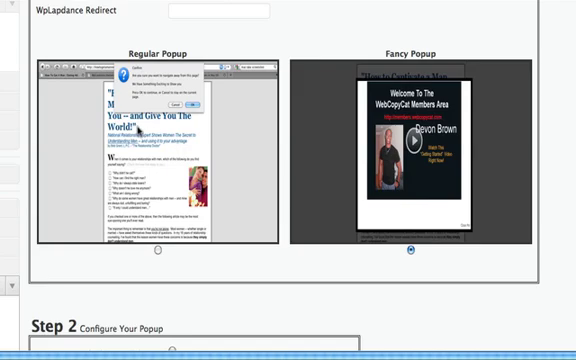
- Review Fancy Popup Step 2 settings (centred, lightbox, 440×380) and close the preview
{"action": "scroll", "scroll_direction": "down", "scroll_amount": 3}
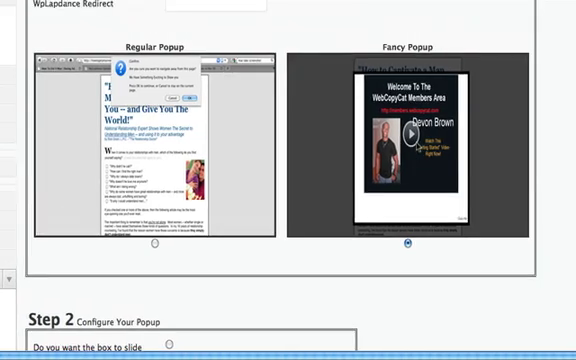
{"action": "scroll", "scroll_direction": "down", "scroll_amount": 3}
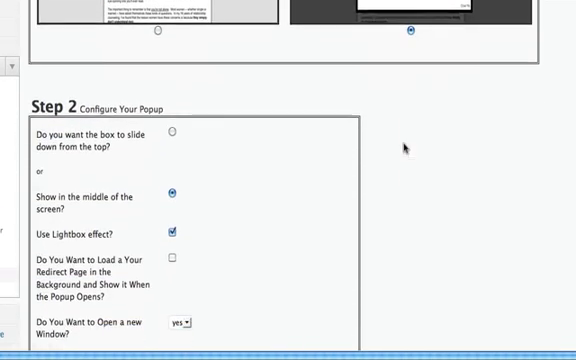
{"action": "scroll", "scroll_direction": "down", "scroll_amount": 3}
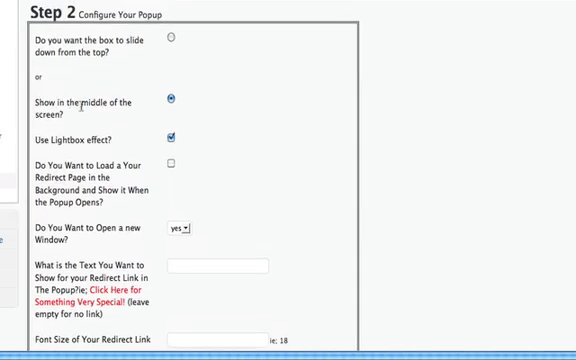
{"action": "scroll", "scroll_direction": "down", "scroll_amount": 3}
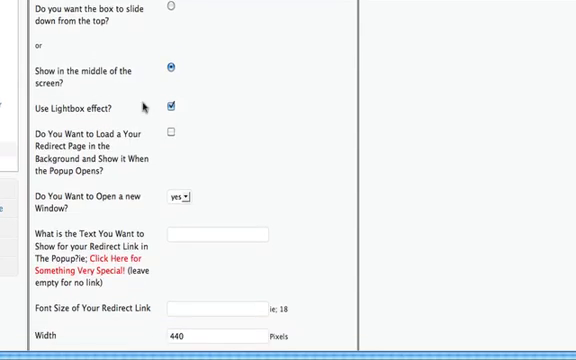
{"action": "scroll", "scroll_direction": "down", "scroll_amount": 3}
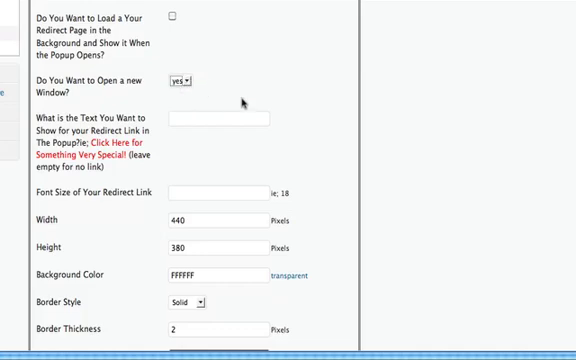
{"action": "scroll", "scroll_direction": "down", "scroll_amount": 3}
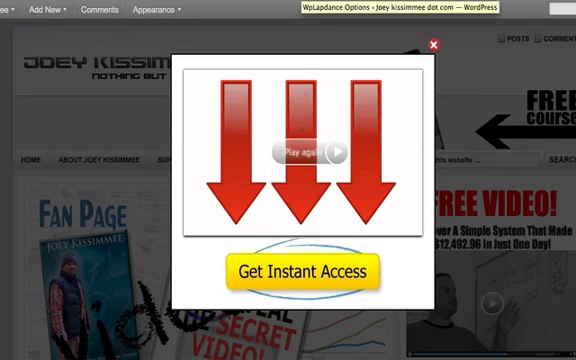
{"action": "left_click", "coordinate": [430, 46]}
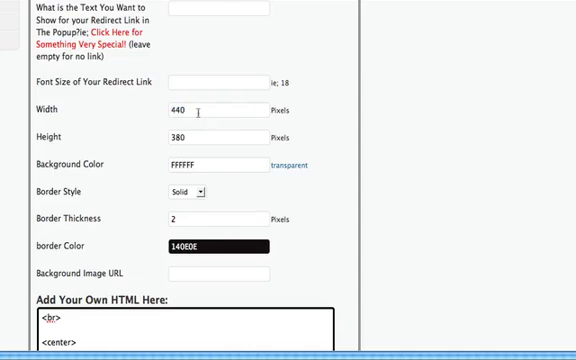
{"action": "double_click", "coordinate": [176, 109]}
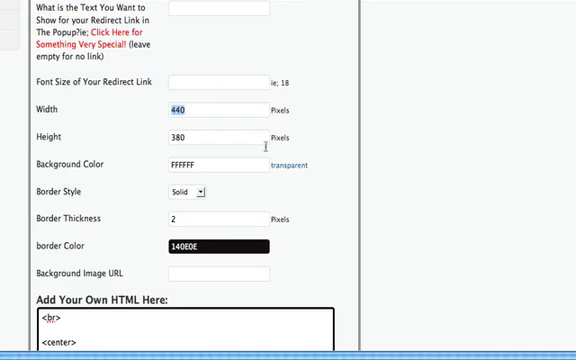
{"action": "scroll", "scroll_direction": "down", "scroll_amount": 3}
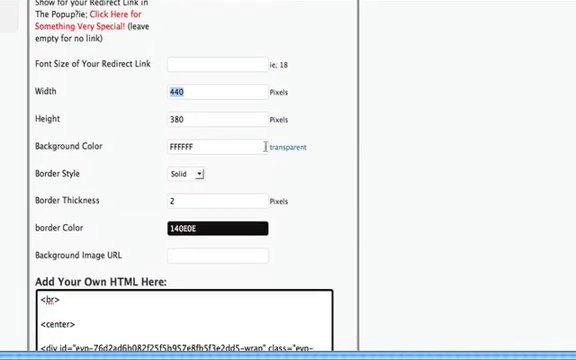
{"action": "left_click", "coordinate": [215, 146]}
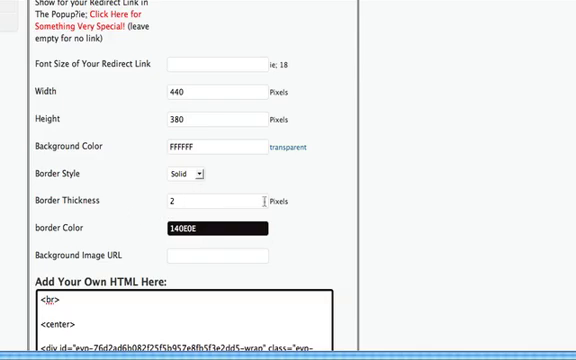
{"action": "scroll", "scroll_direction": "down", "scroll_amount": 3}
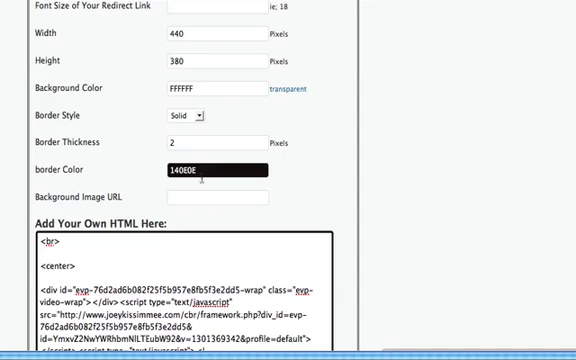
{"action": "scroll", "scroll_direction": "down", "scroll_amount": 3}
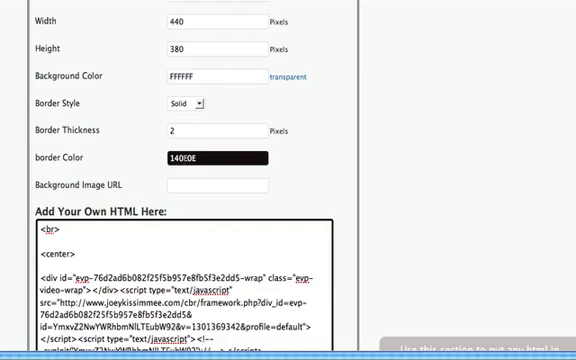
{"action": "scroll", "scroll_direction": "down", "scroll_amount": 3}
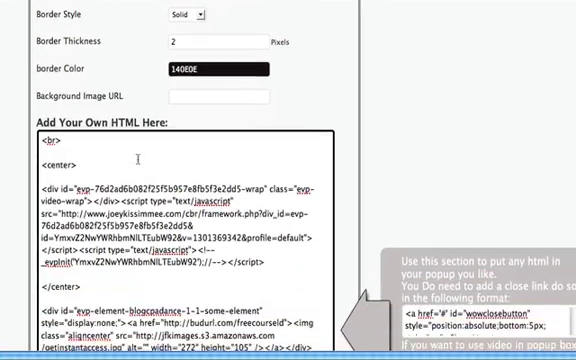
{"action": "scroll", "scroll_direction": "down", "scroll_amount": 3}
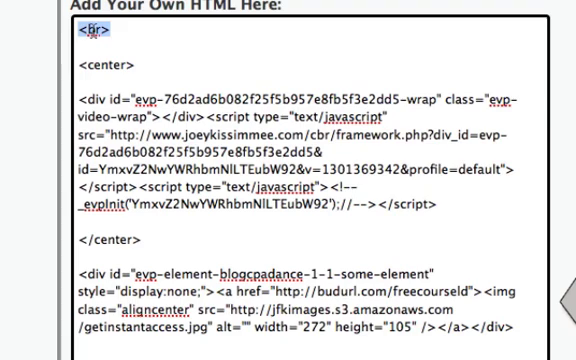
{"action": "key", "text": "Backspace"}
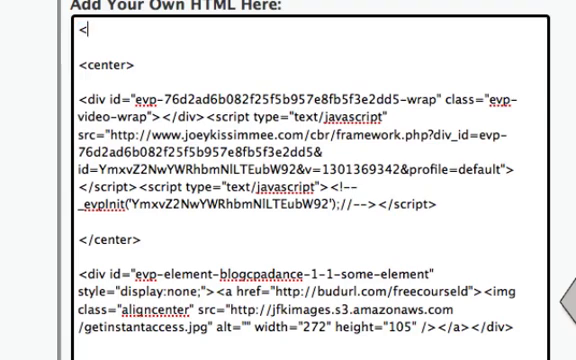
{"action": "type", "text": "br>"}
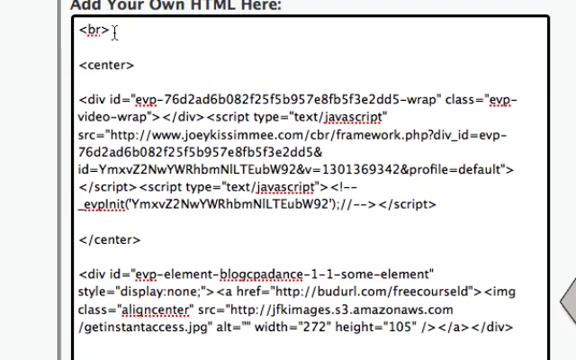
{"action": "double_click", "coordinate": [91, 35]}
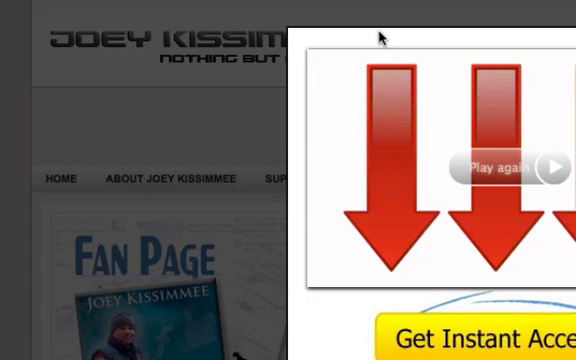
{"action": "mouse_move", "coordinate": [396, 50]}
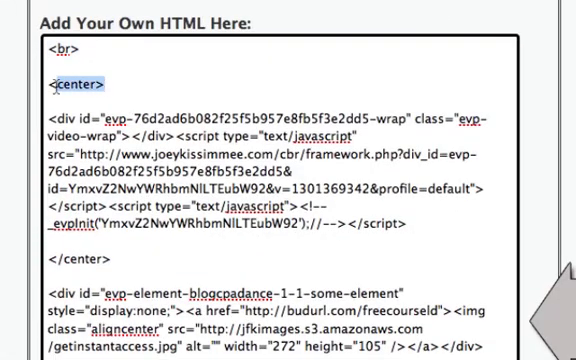
{"action": "double_click", "coordinate": [84, 80]}
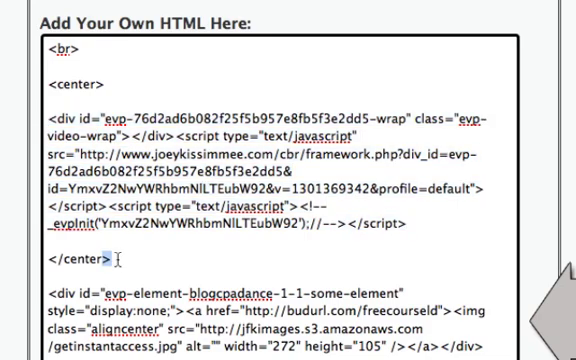
{"action": "scroll", "scroll_direction": "down", "scroll_amount": 3}
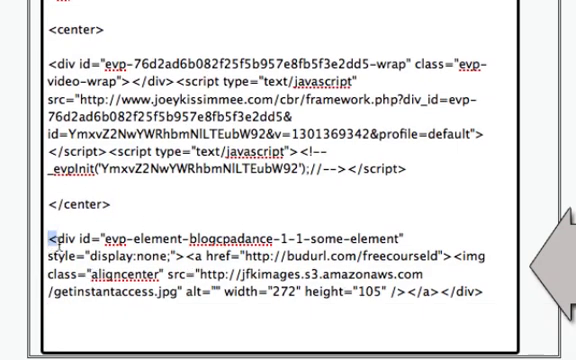
{"action": "left_click_drag", "start_coordinate": [48, 238], "coordinate": [483, 297]}
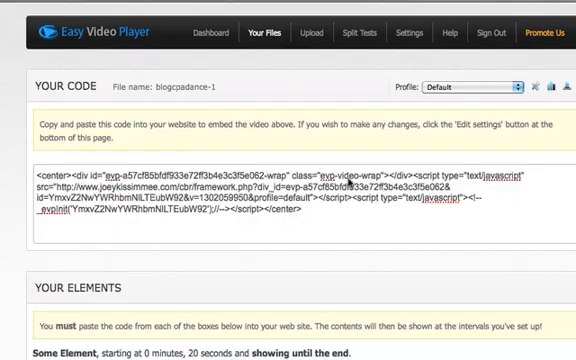
- Scroll through blogcpadance-1's Your Code and Your Elements sections
{"action": "scroll", "scroll_direction": "down", "scroll_amount": 3}
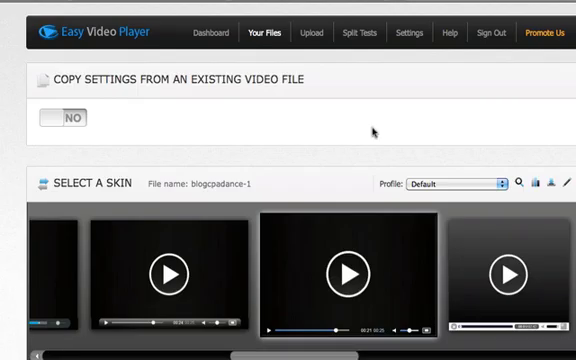
- Scroll through blogcpadance-1's skin choices and player option toggles
{"action": "scroll", "scroll_direction": "down", "scroll_amount": 3}
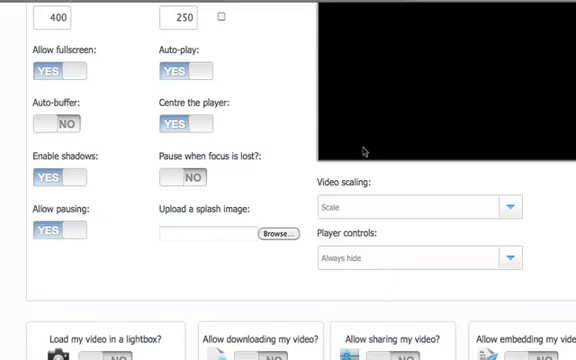